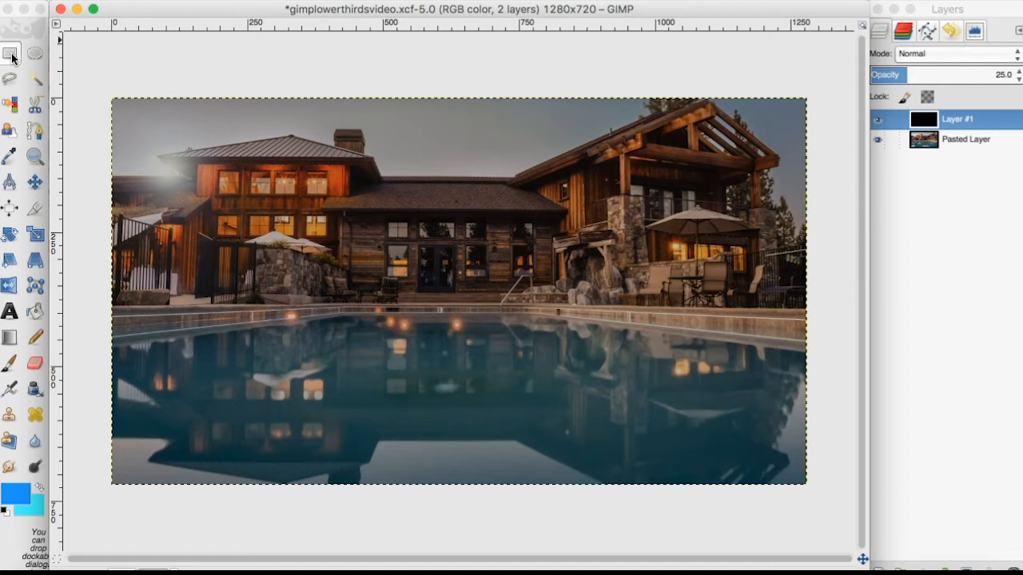
mouse_move(11, 56)
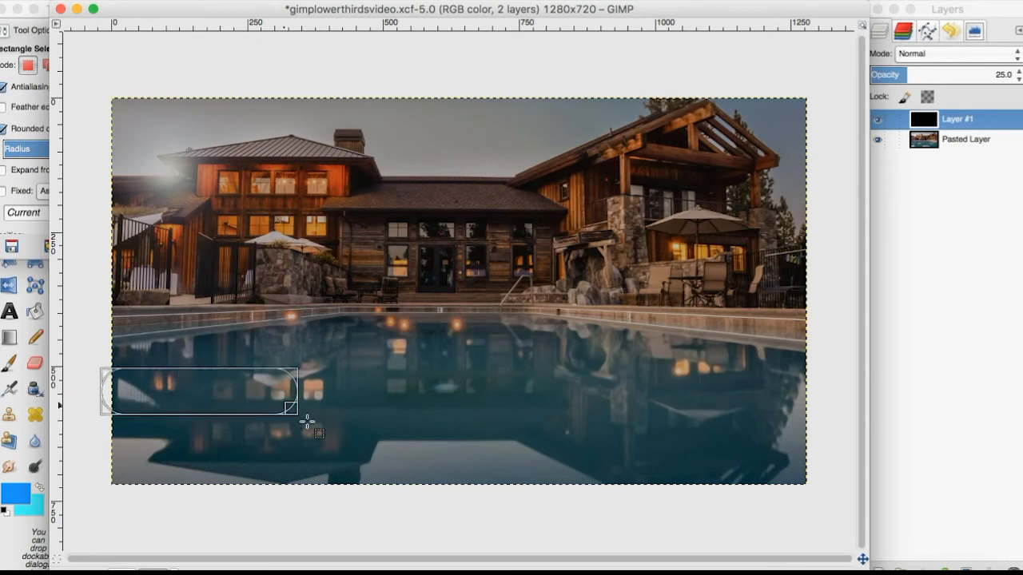
Select a rounded area at lower left and fill it blue on a new transparent layer.
left_click_drag(292, 410, 337, 423)
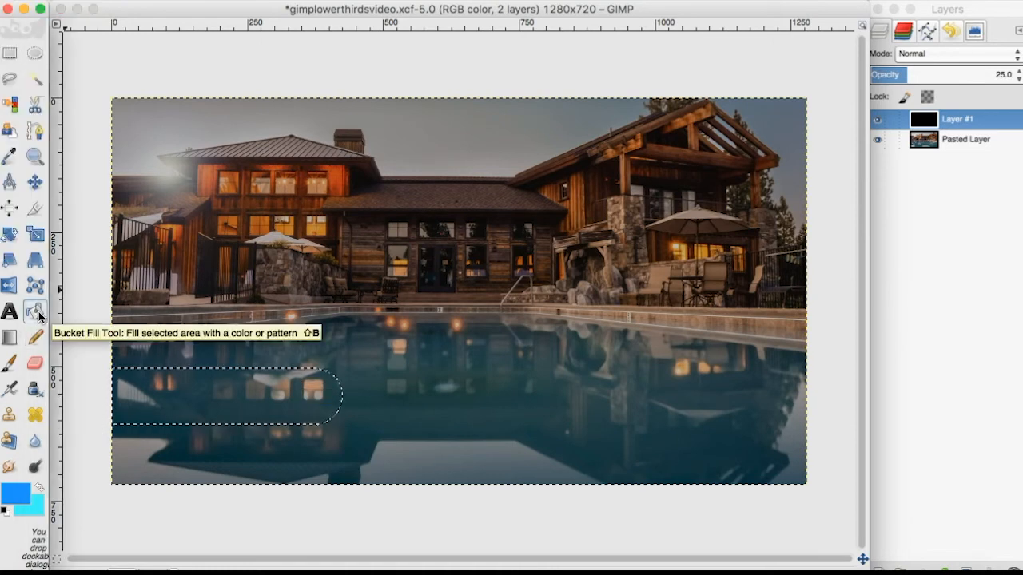
left_click(16, 496)
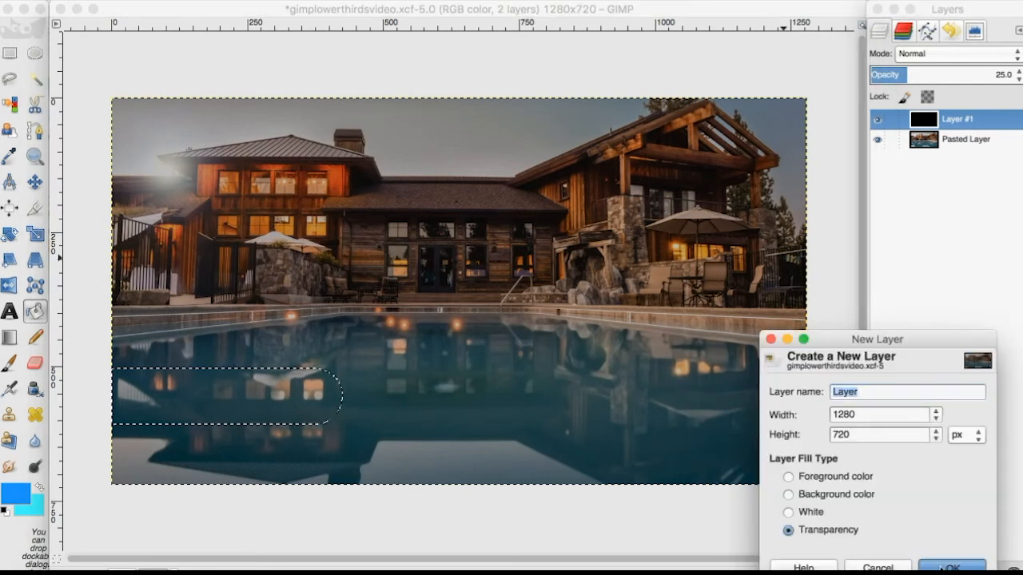
left_click(949, 566)
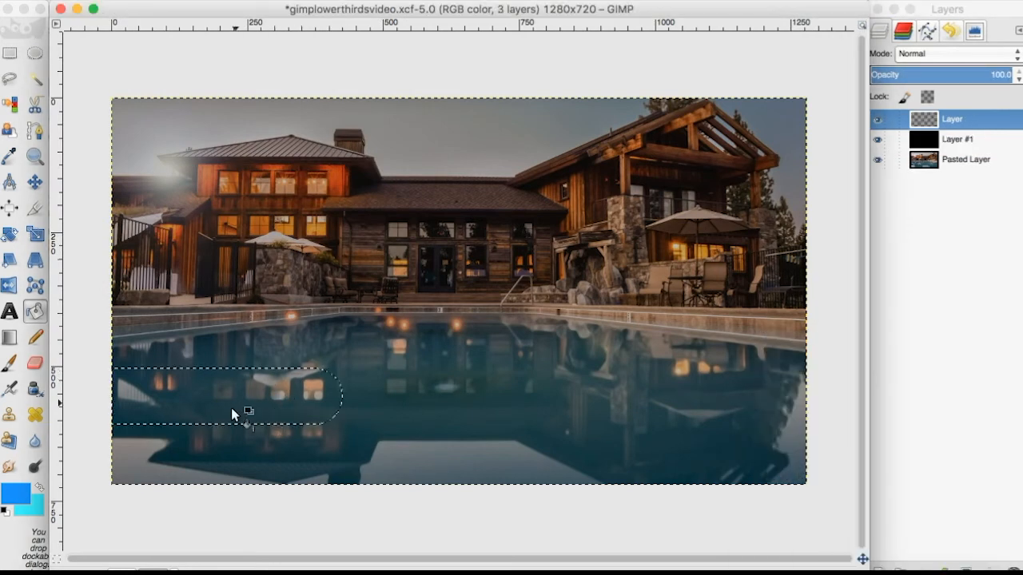
left_click(226, 396)
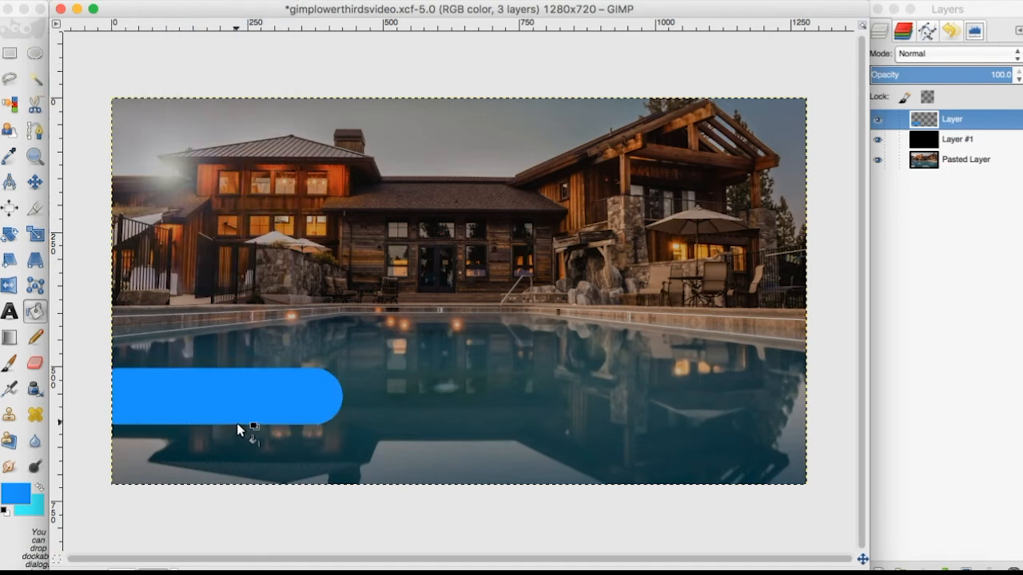
mouse_move(11, 52)
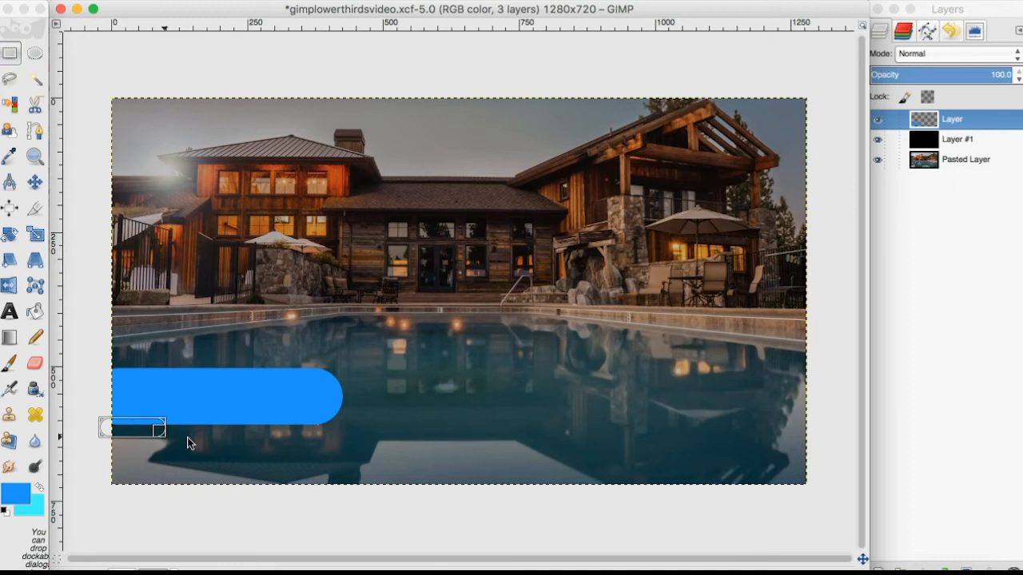
Fill a rounded bar below the blue one with white (ffffff) on a new layer, then deselect.
left_click_drag(156, 428, 307, 439)
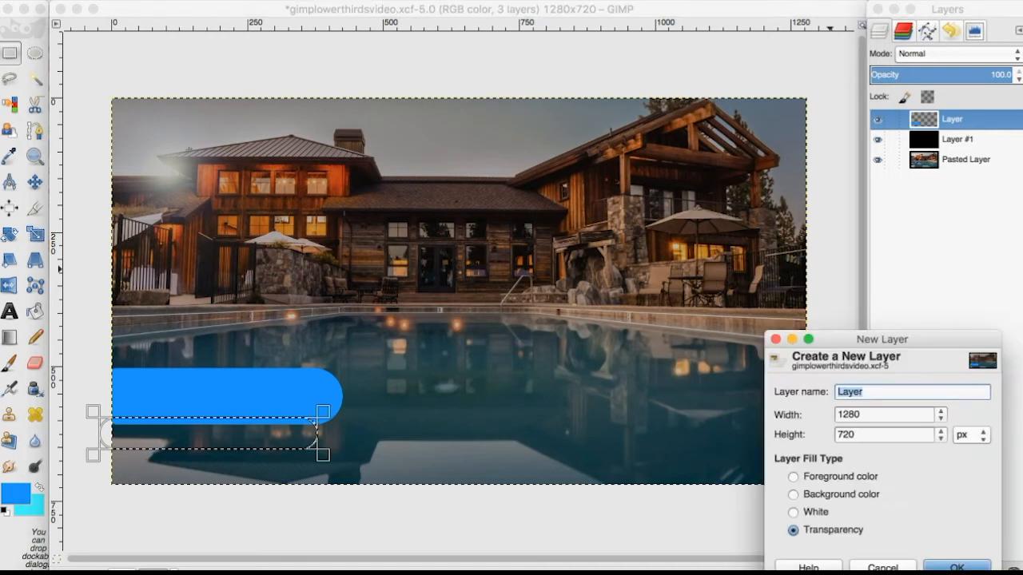
left_click(956, 566)
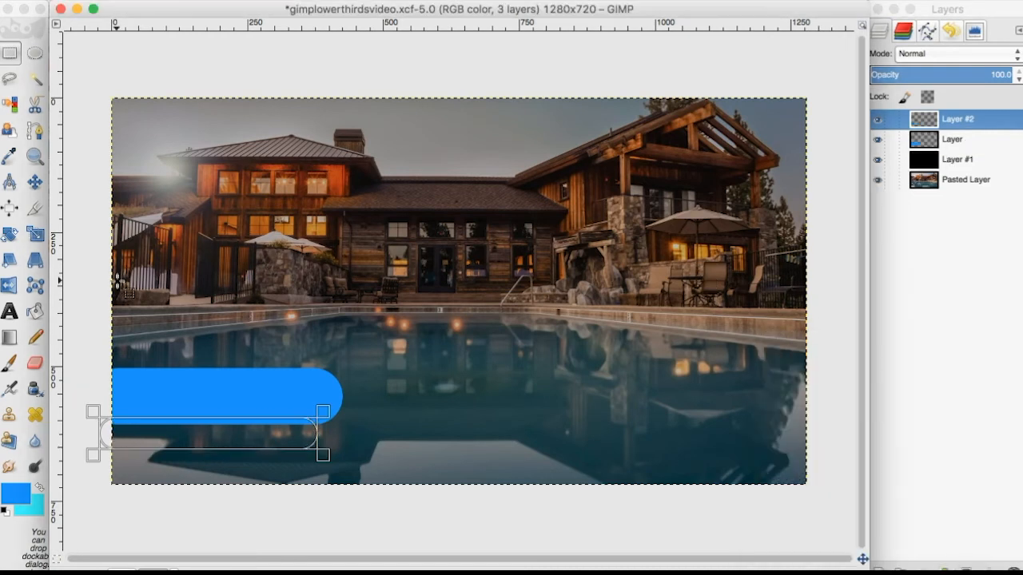
left_click(15, 495)
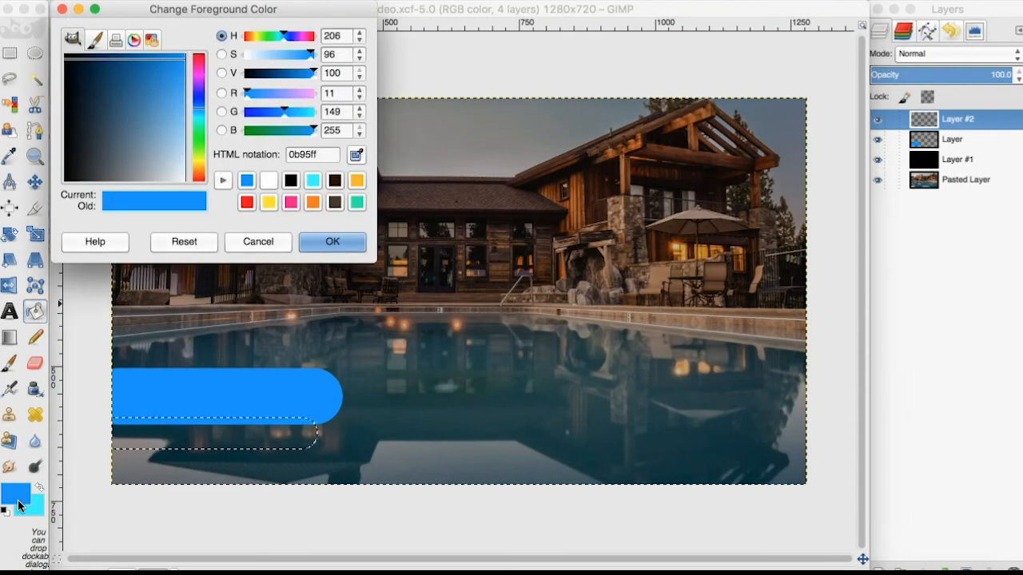
left_click(269, 180)
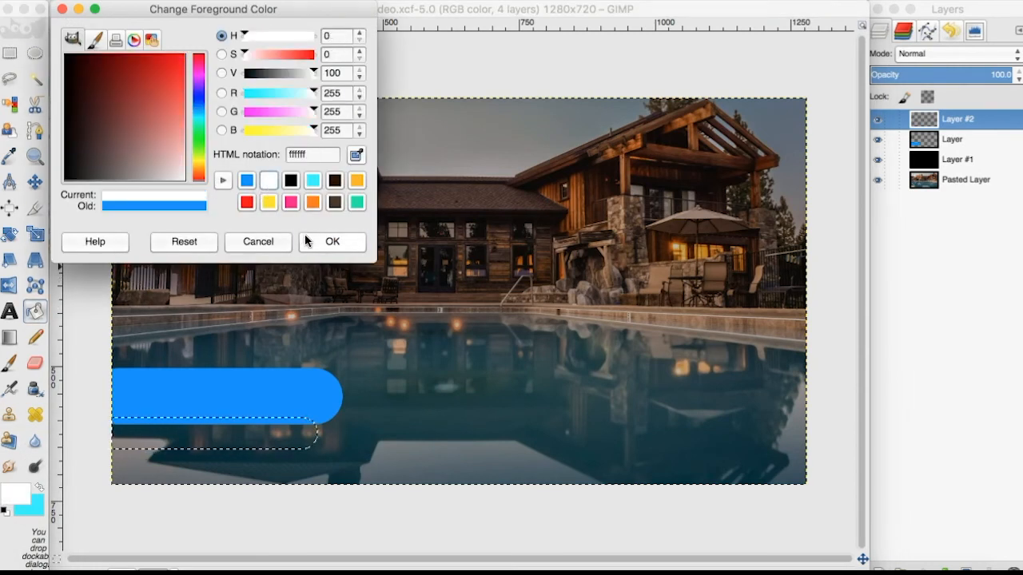
left_click(331, 241)
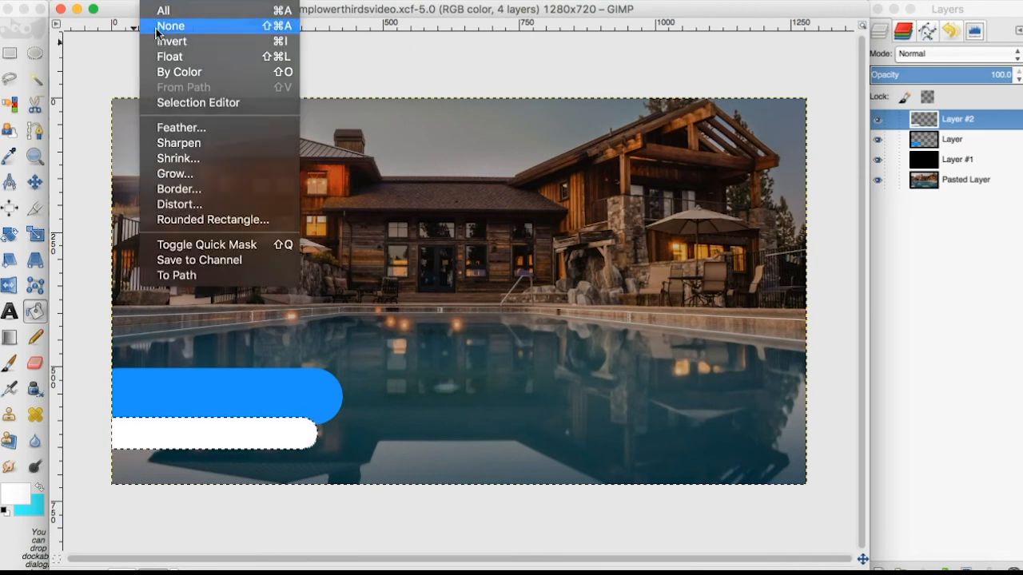
left_click(171, 26)
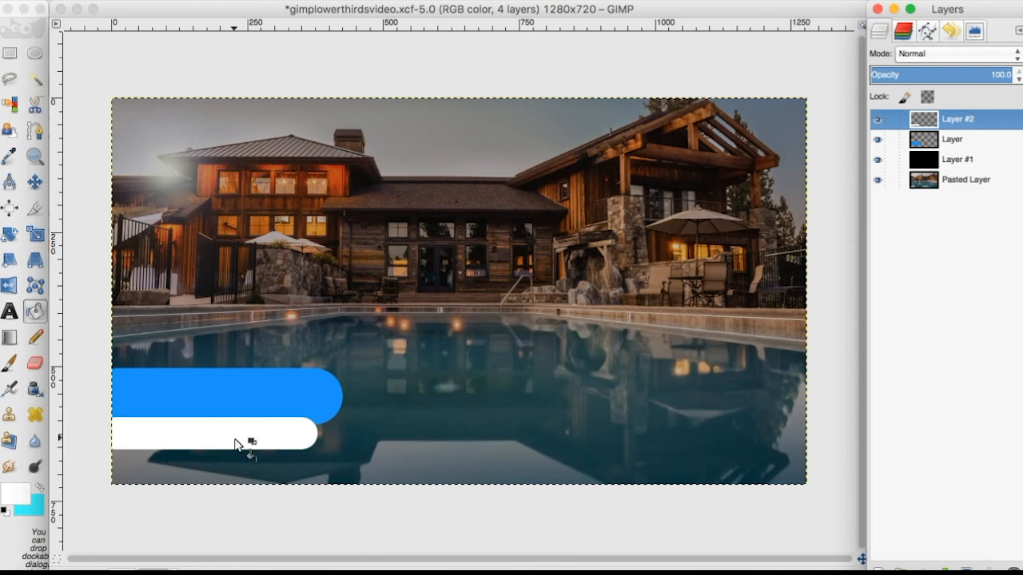
Type 'Subscribe' in a text box over the blue bar.
left_click_drag(120, 376, 208, 431)
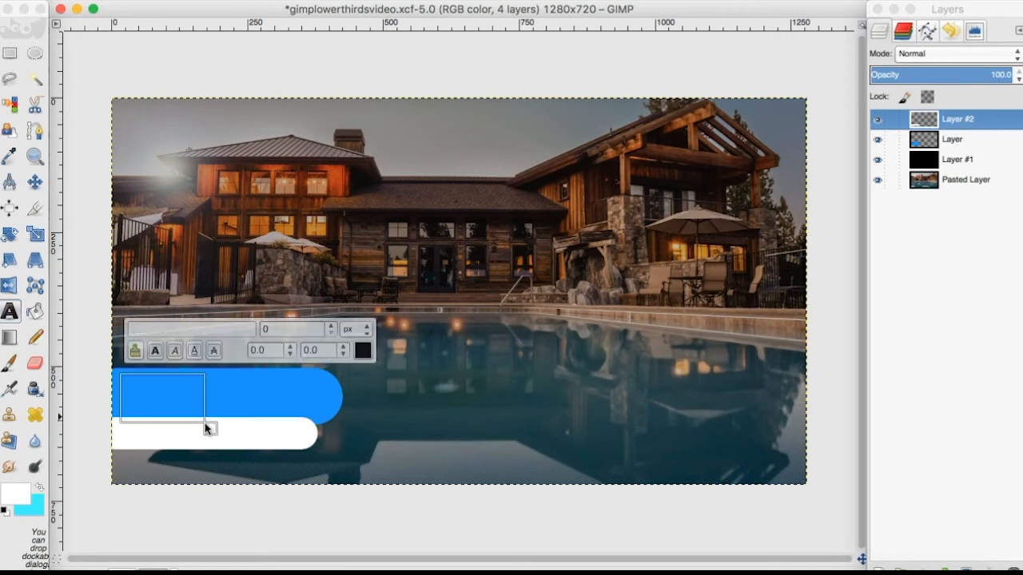
type("Subscribe!")
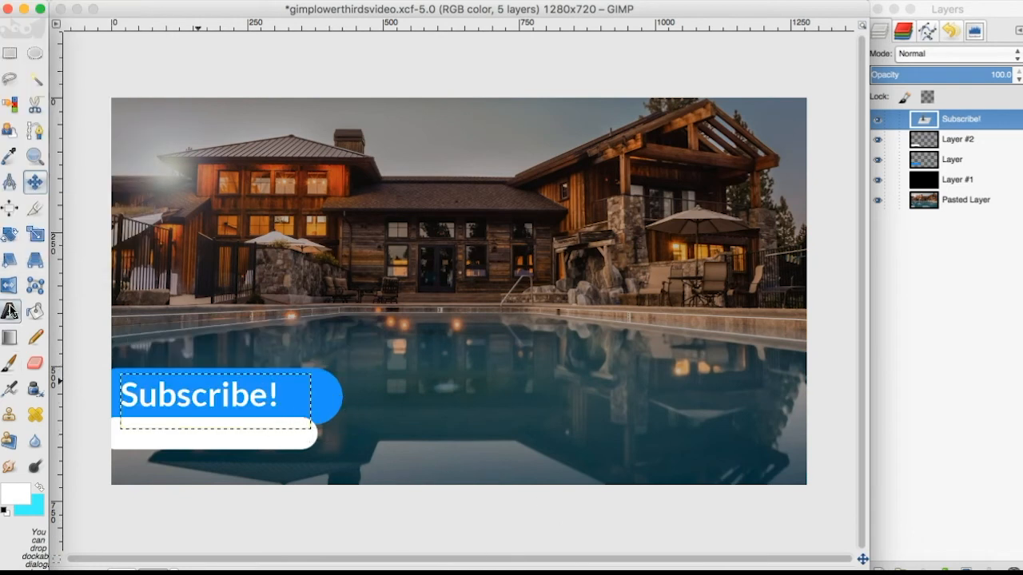
left_click(9, 312)
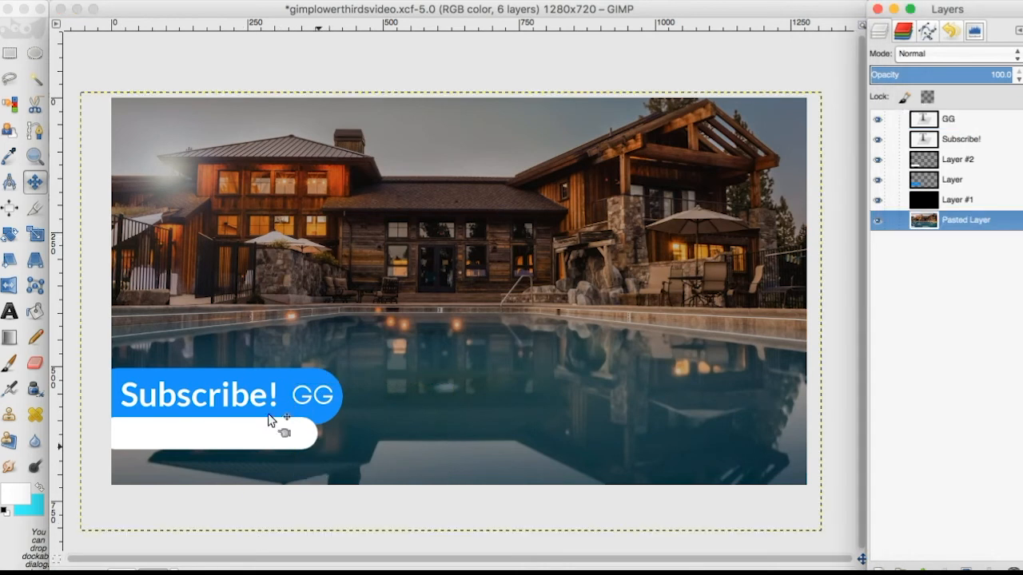
mouse_move(296, 424)
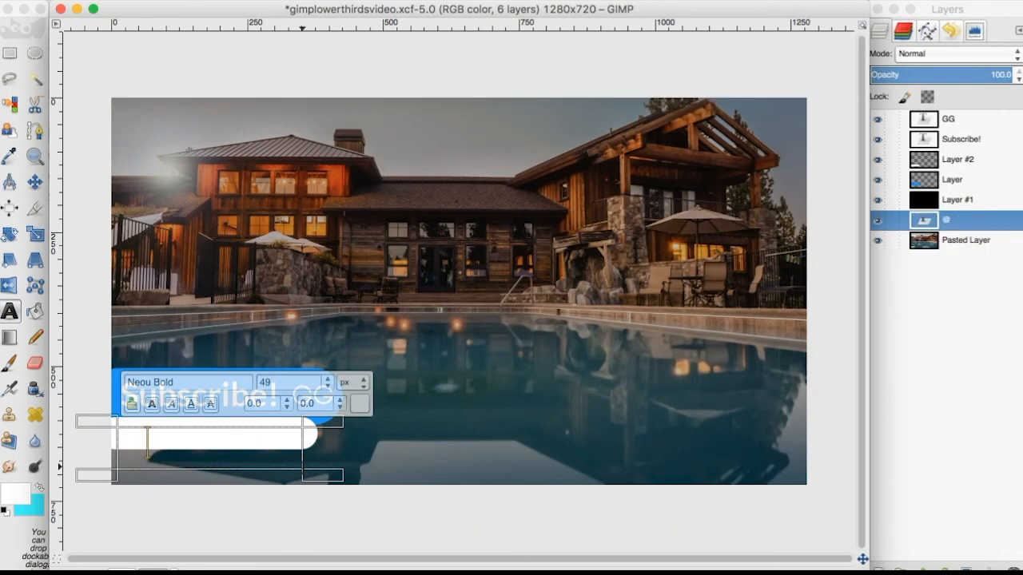
type("@guru")
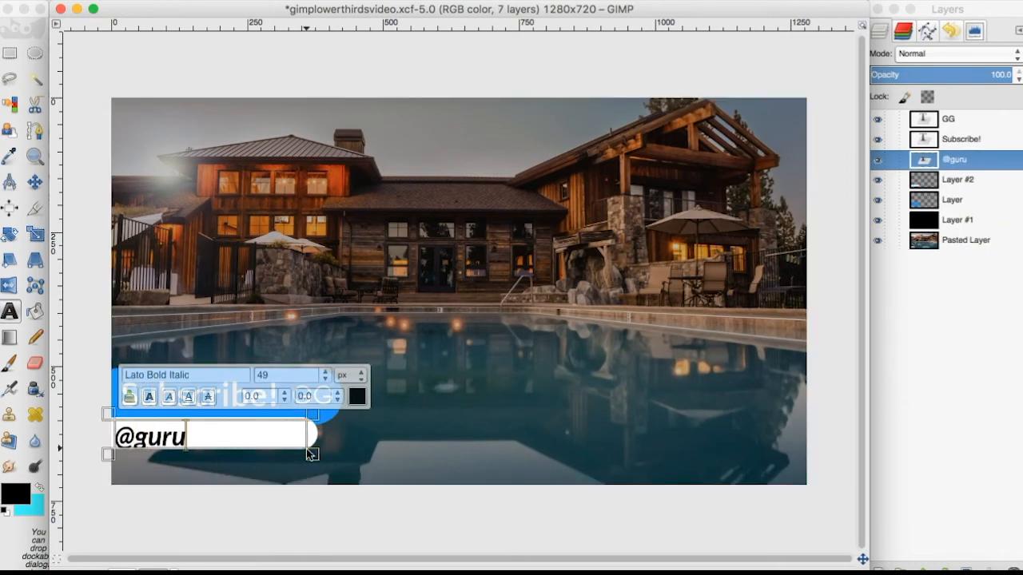
type("_galaxy")
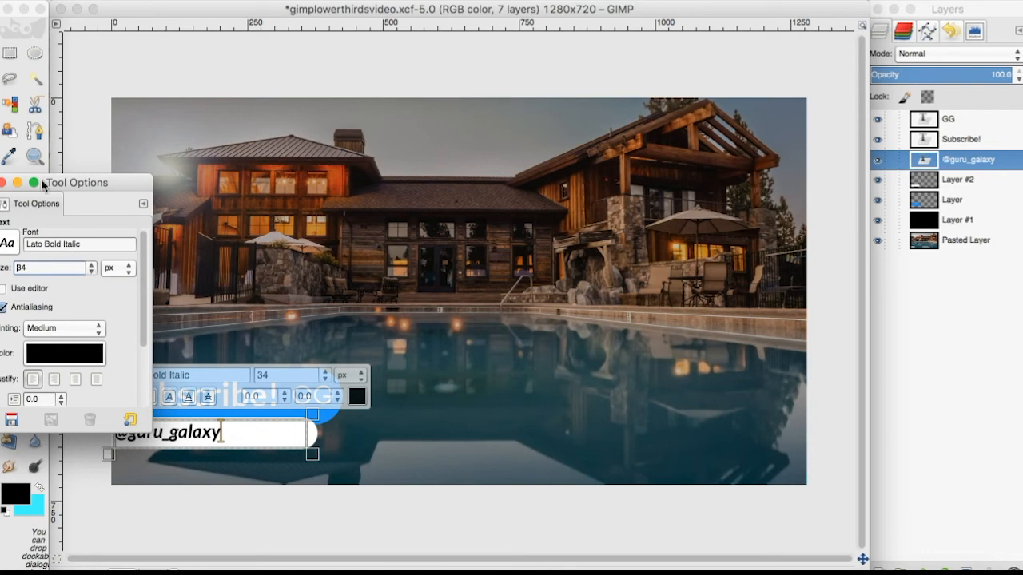
left_click(35, 181)
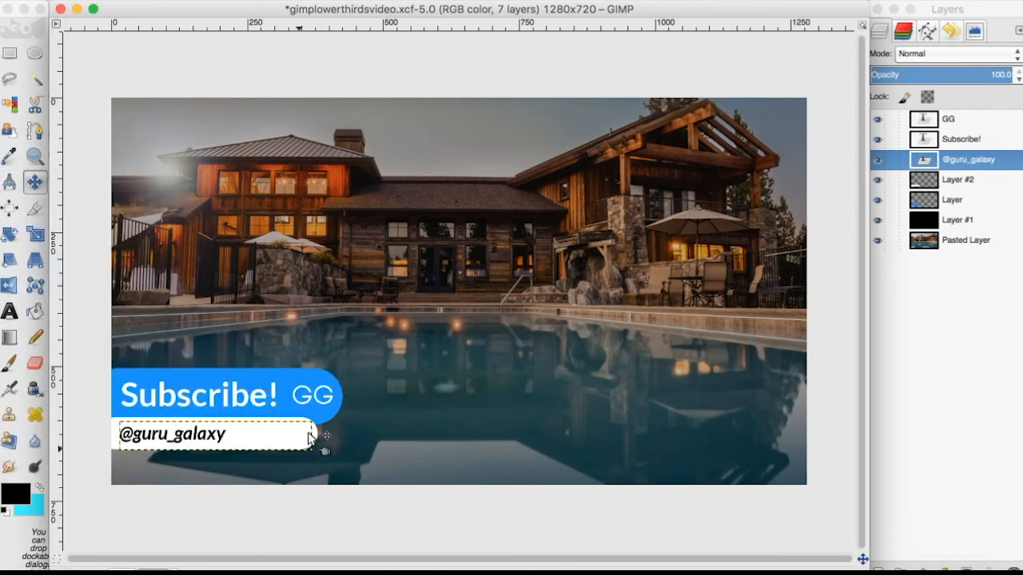
mouse_move(308, 434)
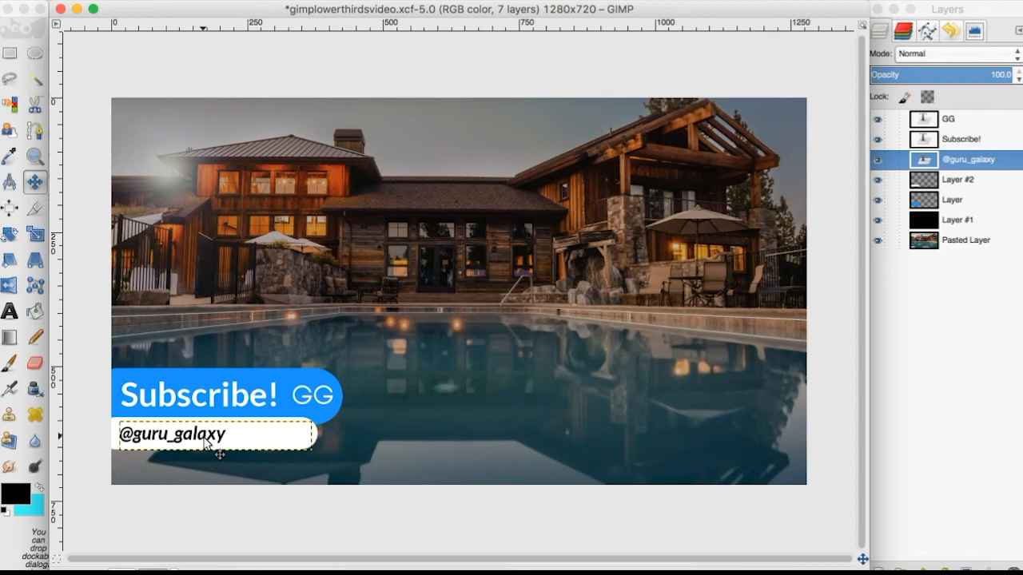
mouse_move(252, 445)
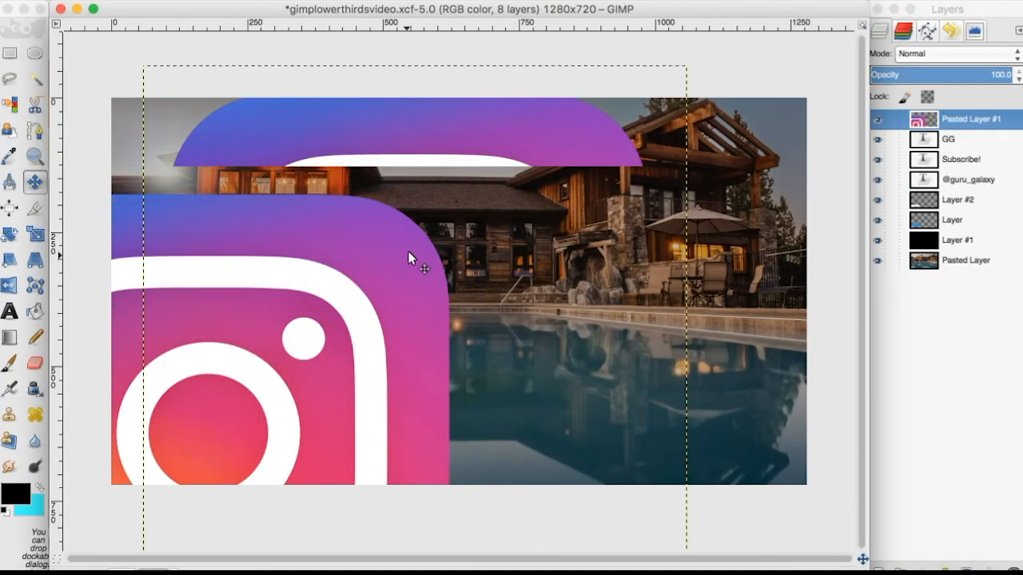
Start scaling down the pasted Instagram icon.
left_click(35, 234)
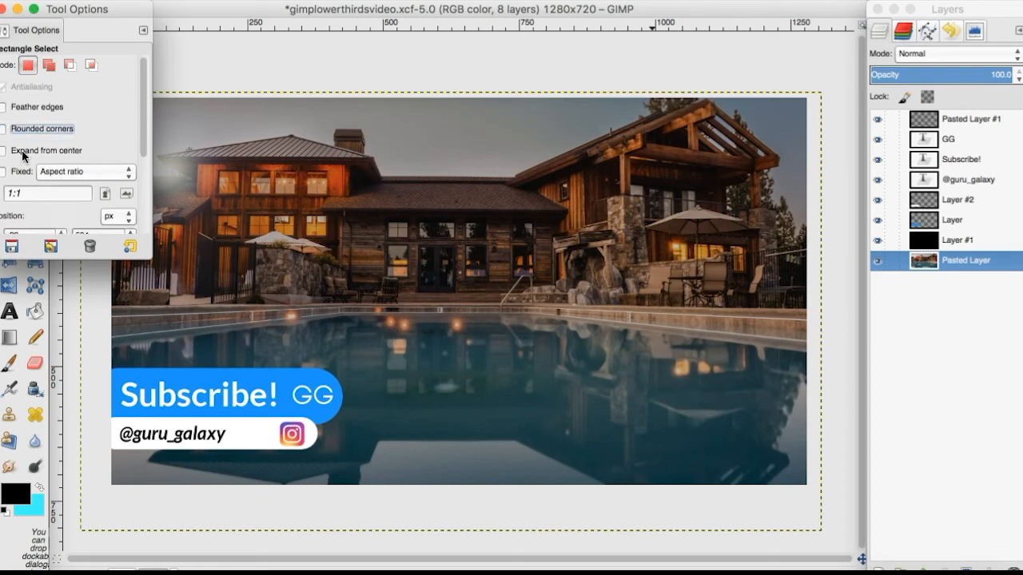
Fit the canvas to a selection around the banner and hide the house photo layer.
left_click_drag(99, 359, 206, 456)
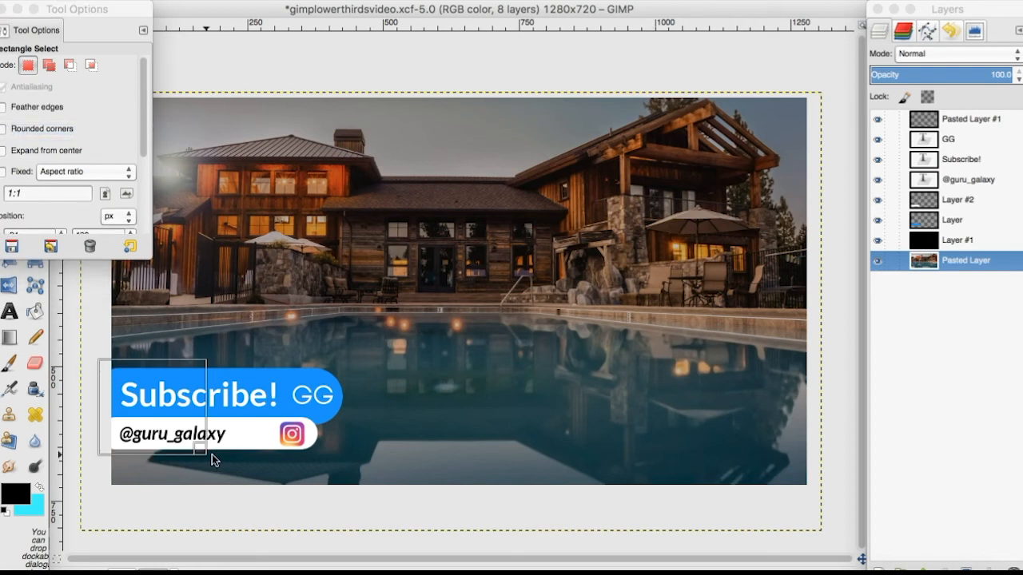
left_click_drag(198, 446, 339, 446)
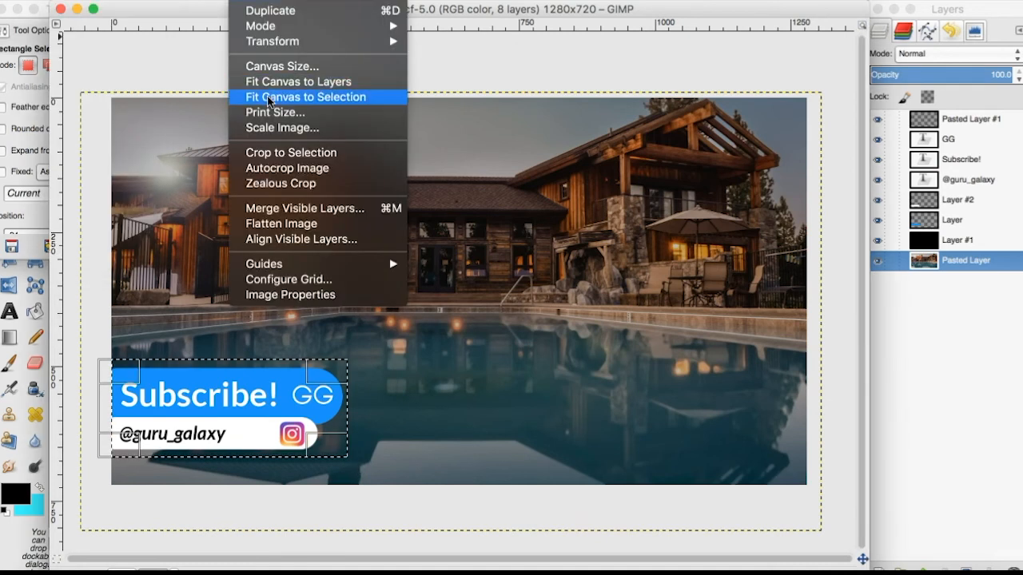
left_click(305, 96)
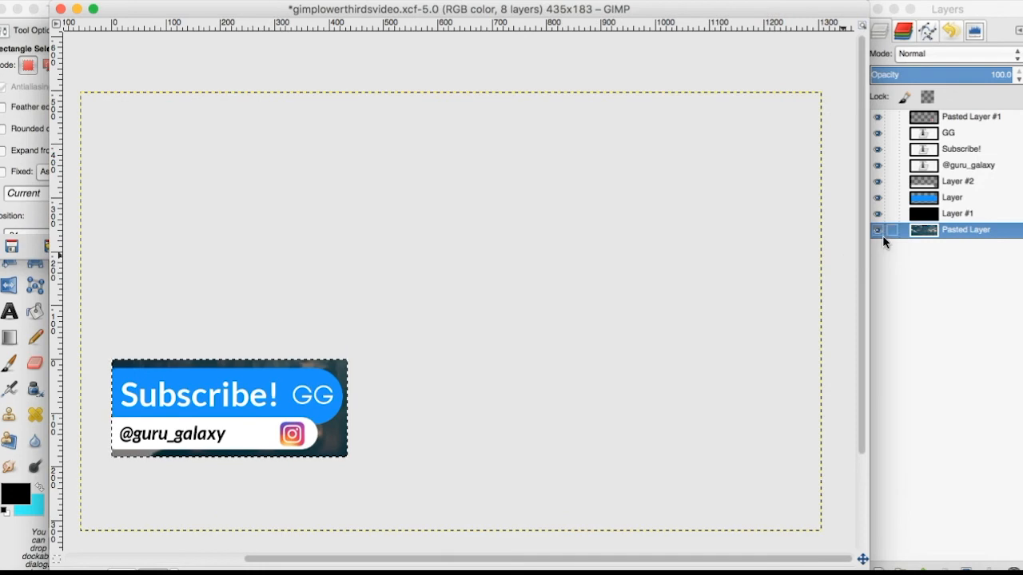
left_click(877, 214)
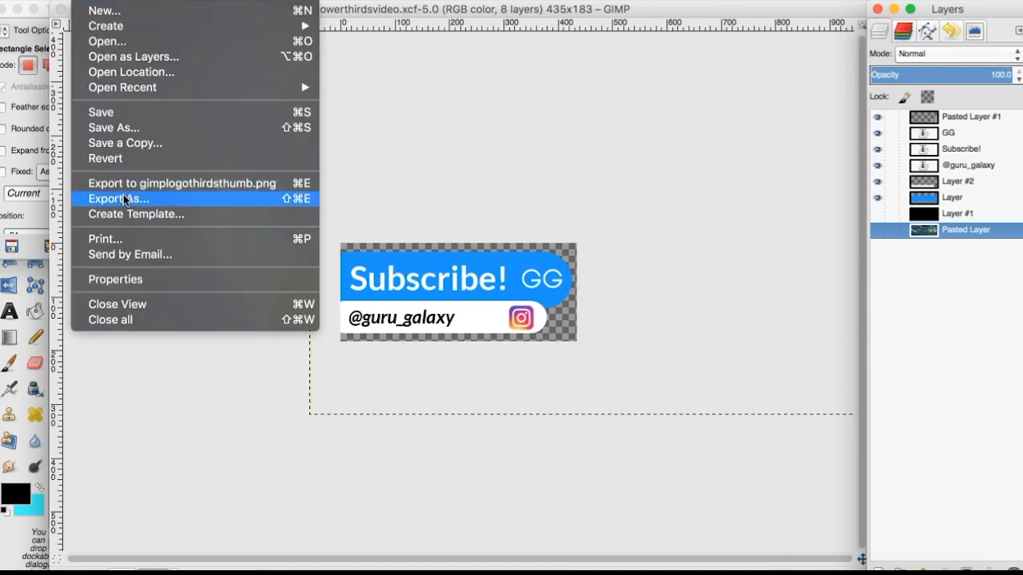
Start Export As and select the file name in the Export Image dialog.
left_click(117, 198)
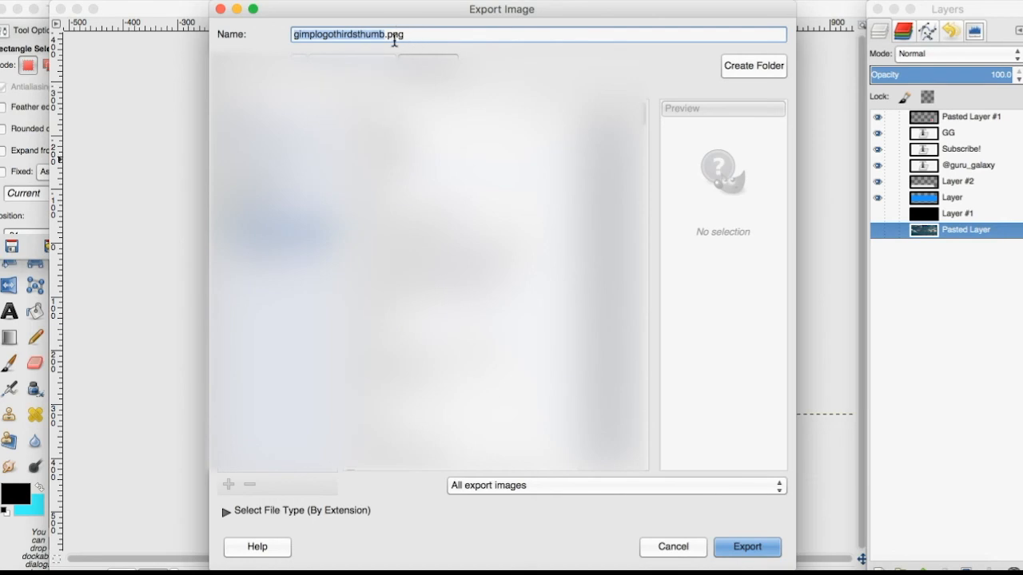
left_click(672, 547)
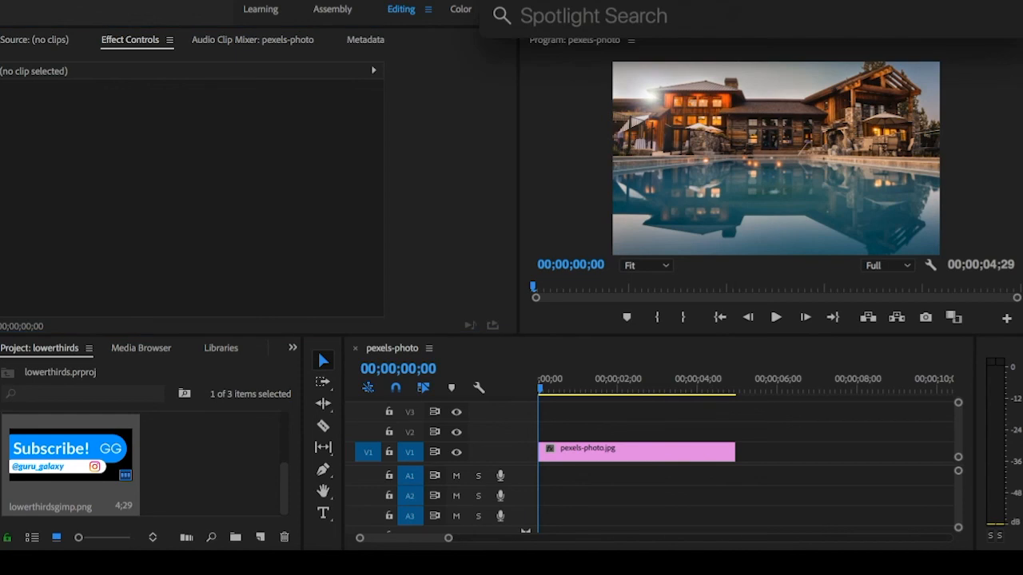
Import gurugallowerthird.png and move the banner clip toward the lower left of the frame.
type("gurugallowerthird.png")
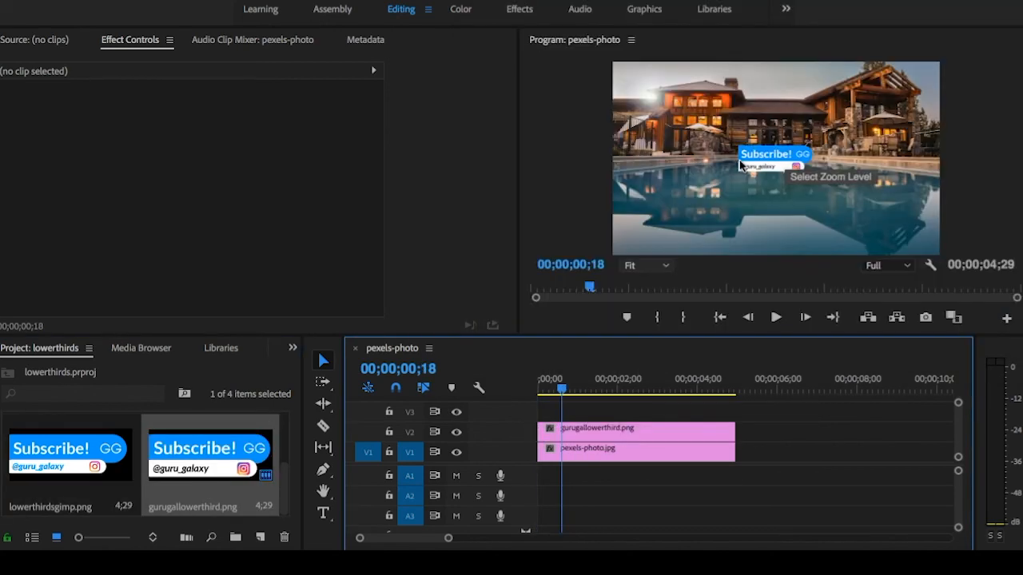
left_click(635, 431)
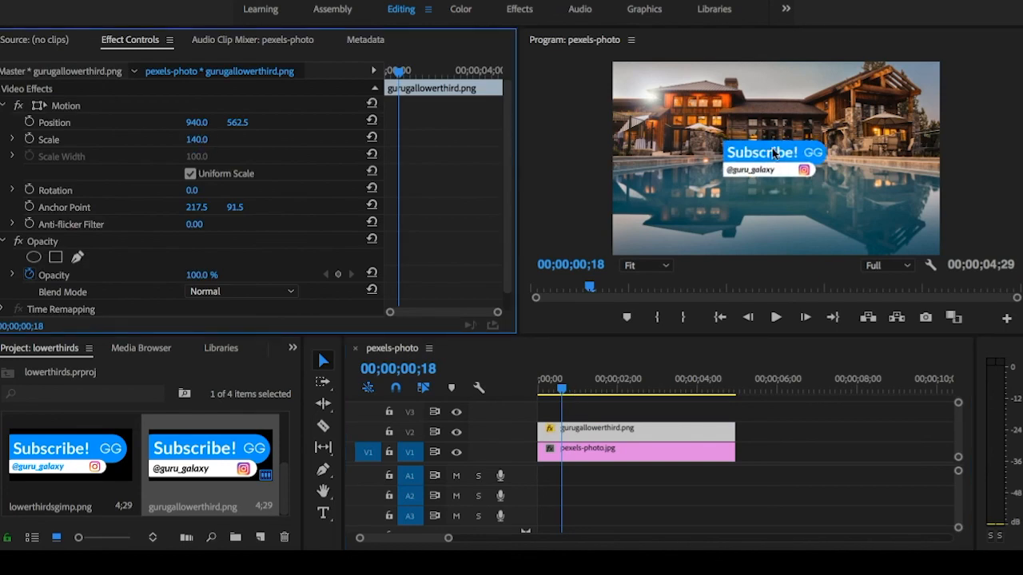
left_click_drag(771, 156, 671, 209)
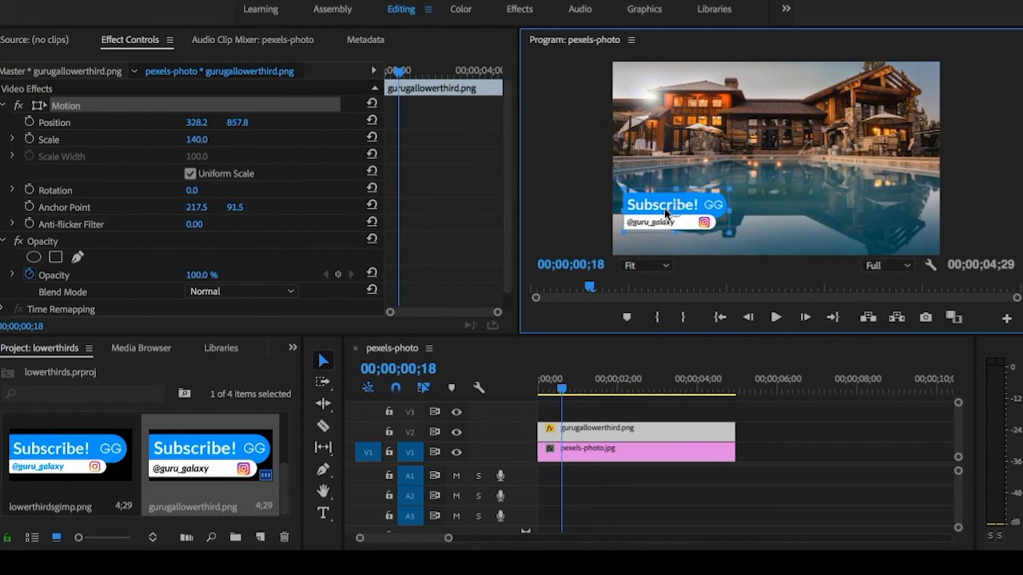
left_click(634, 387)
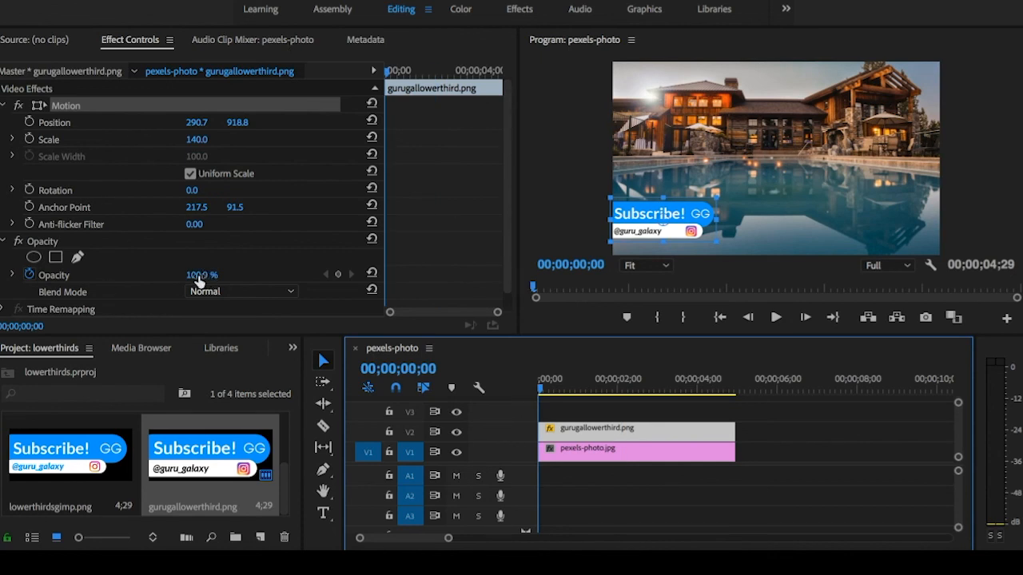
mouse_move(28, 276)
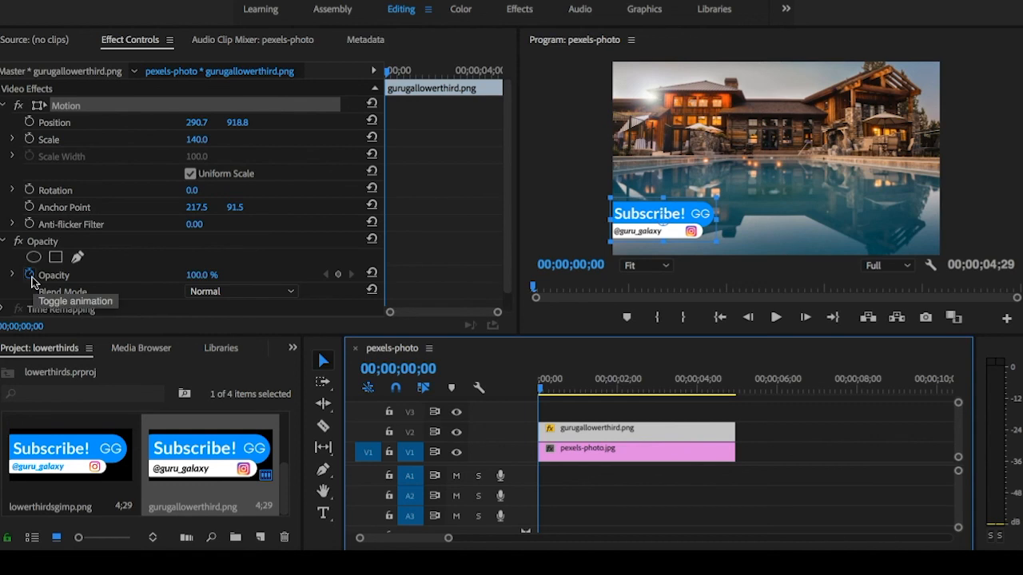
mouse_move(184, 294)
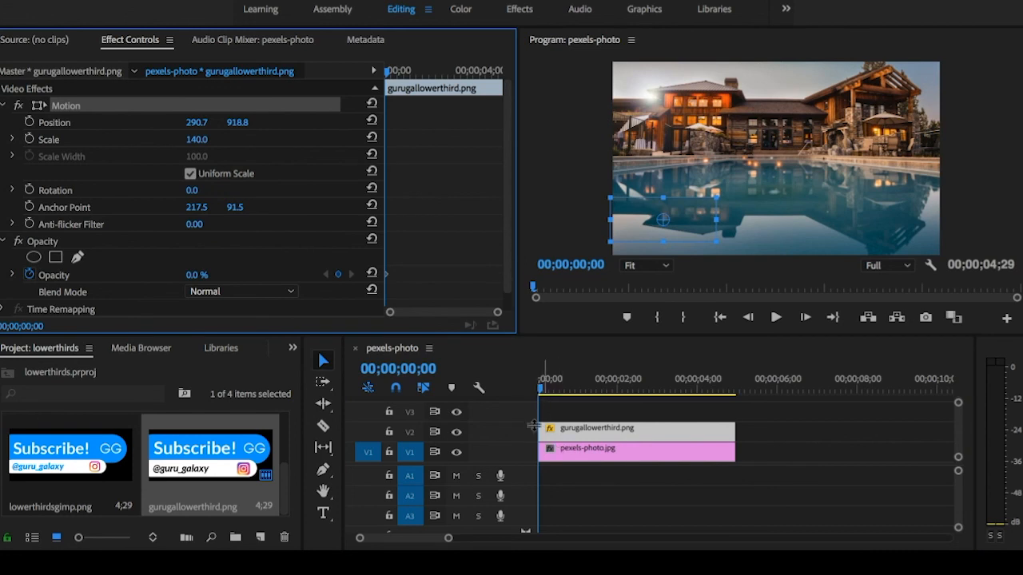
Set the banner's Opacity keyframe to 0% at the clip start.
left_click(546, 390)
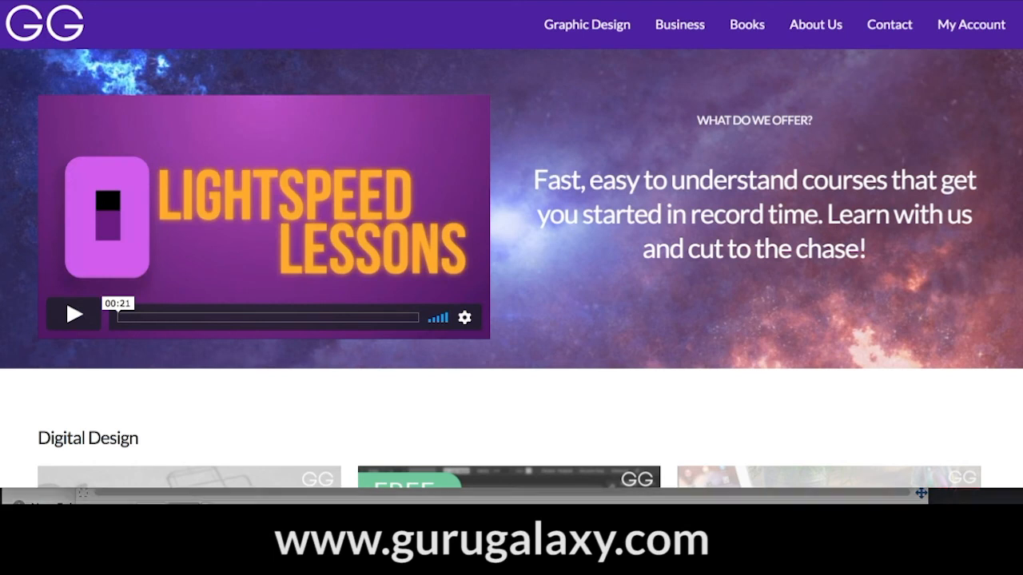
Scroll the gurugalaxy.com homepage down to the Digital Design courses.
scroll("down", 3)
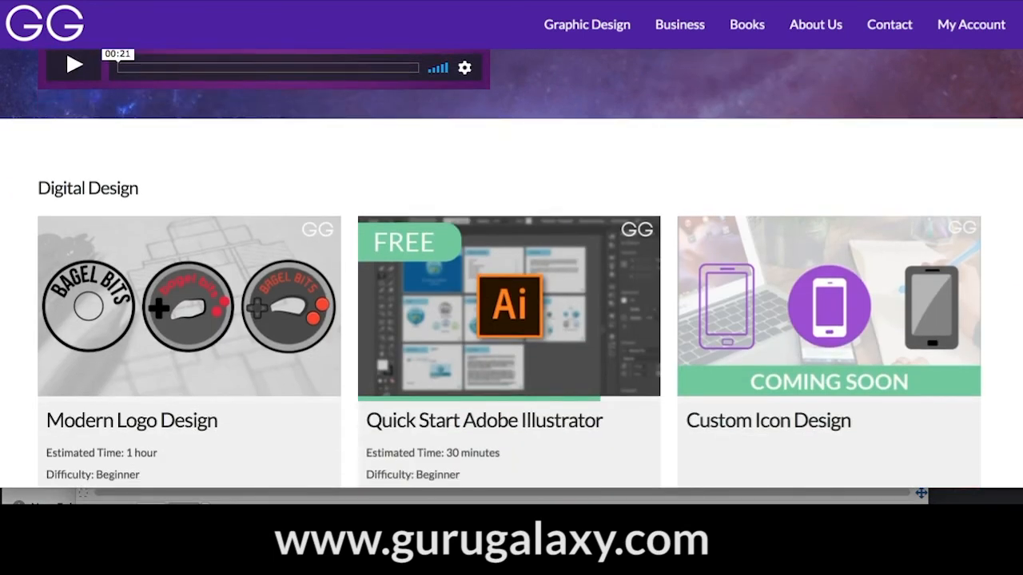
scroll("down", 3)
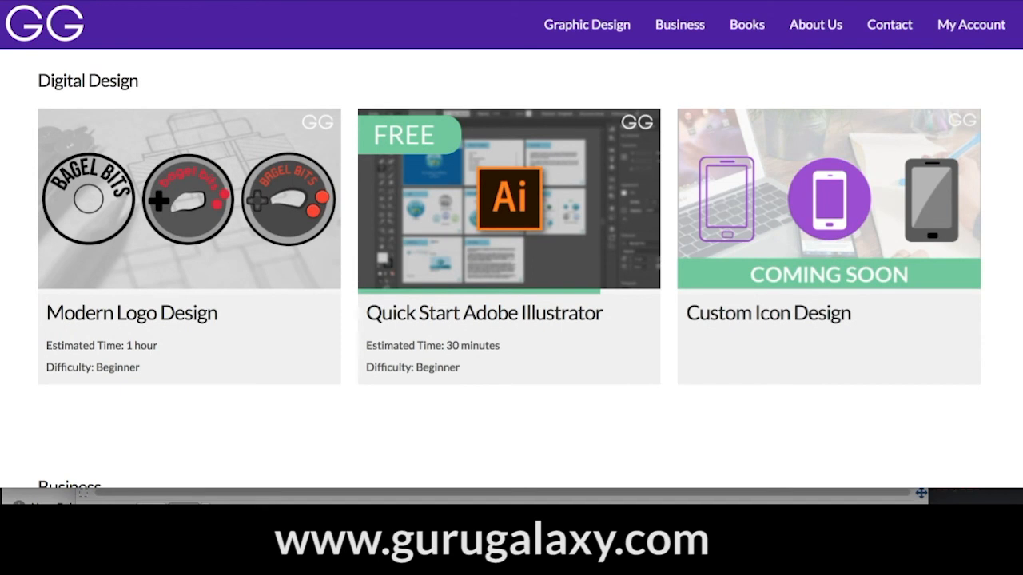